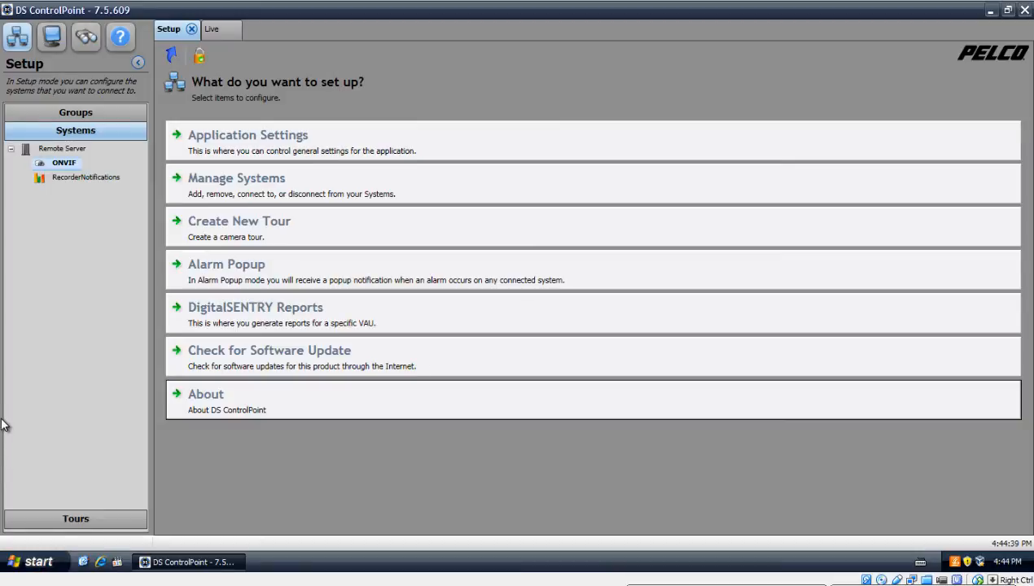
pyautogui.moveTo(65, 307)
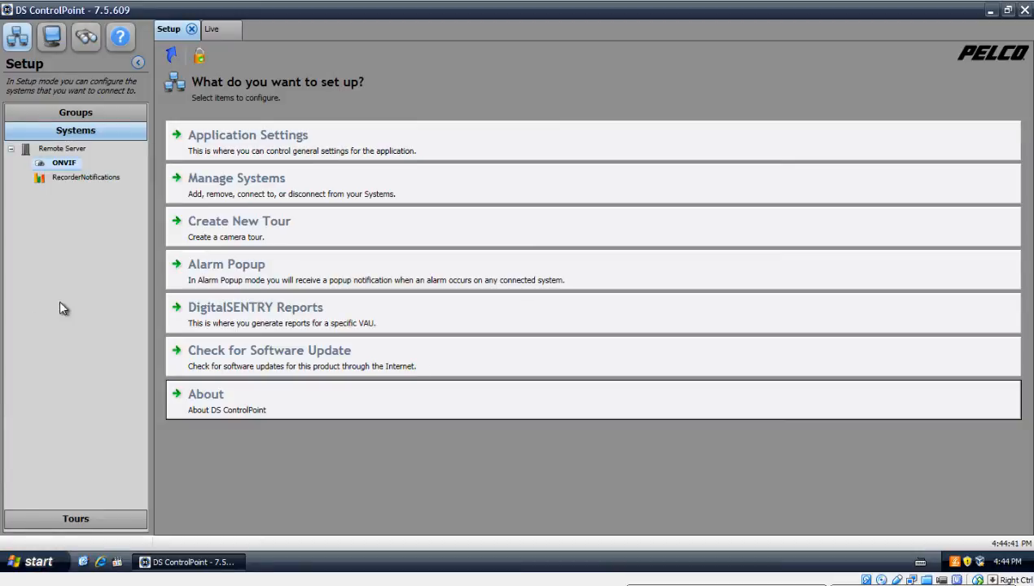
pyautogui.moveTo(86, 37)
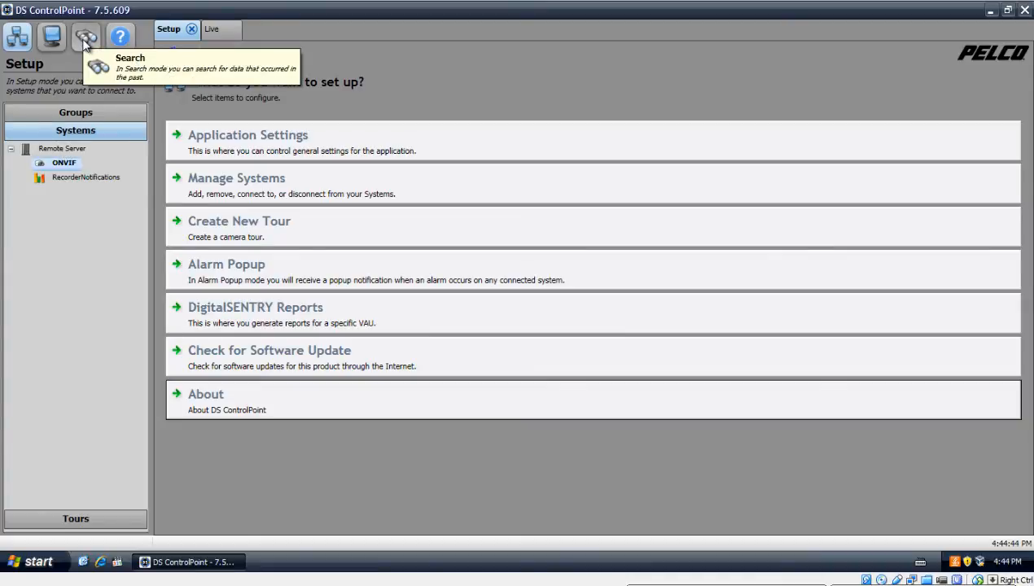
# Step: Switch to Search mode with the binoculars button to choose a search type
pyautogui.click(87, 36)
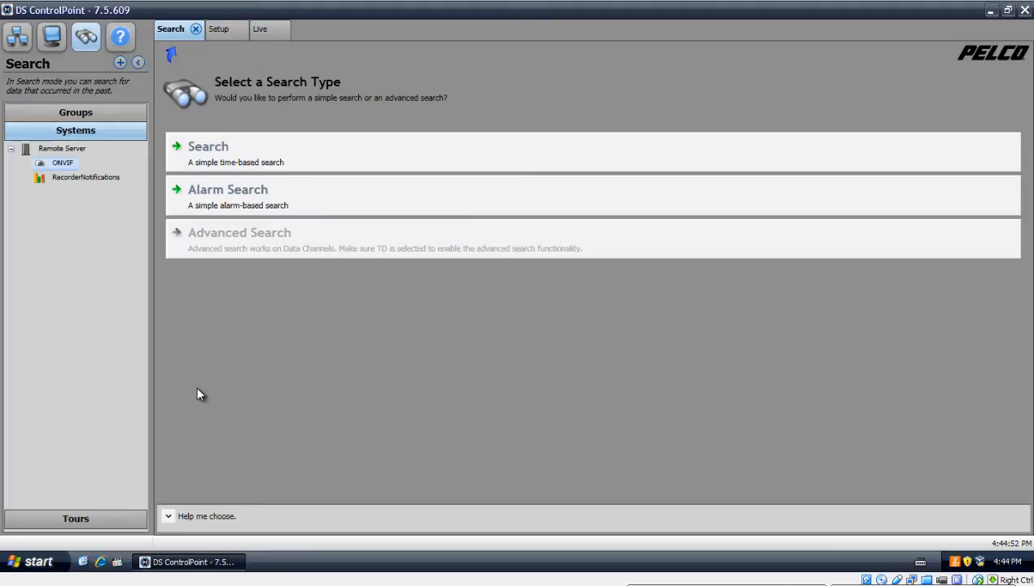
pyautogui.moveTo(315, 160)
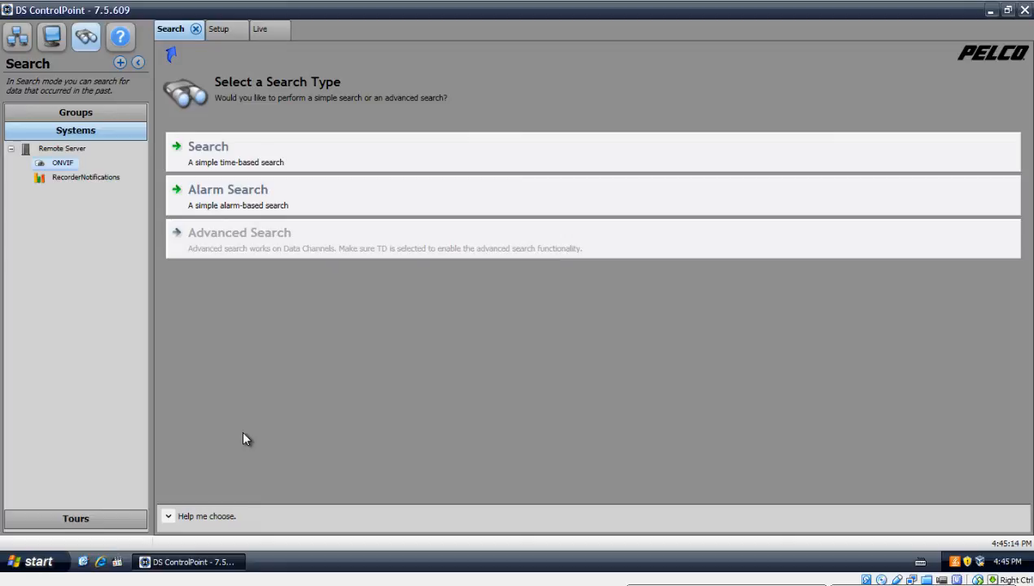
pyautogui.moveTo(218, 170)
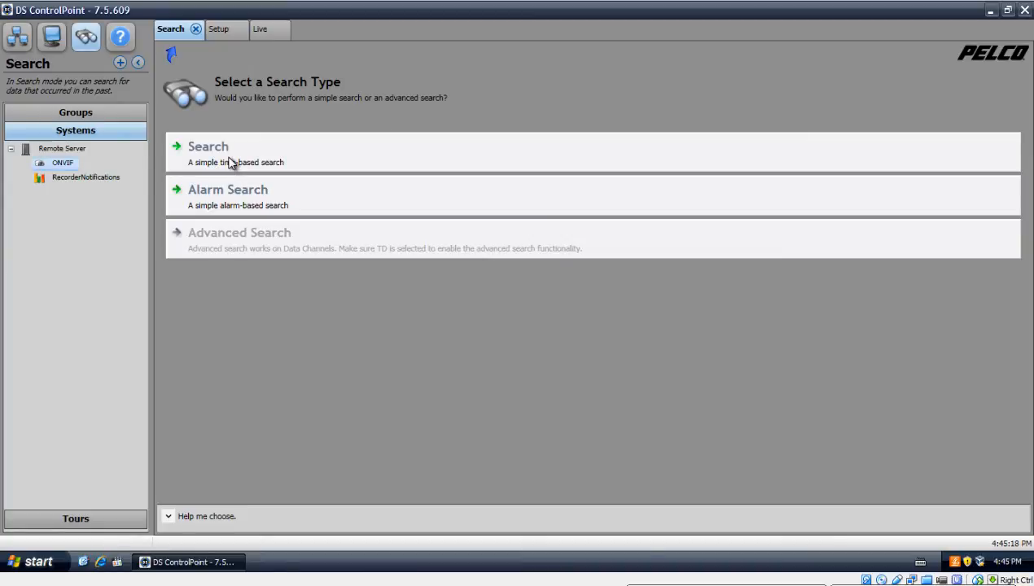
# Step: Start a simple time-based search and switch the view to a single 1x1 pane
pyautogui.click(208, 154)
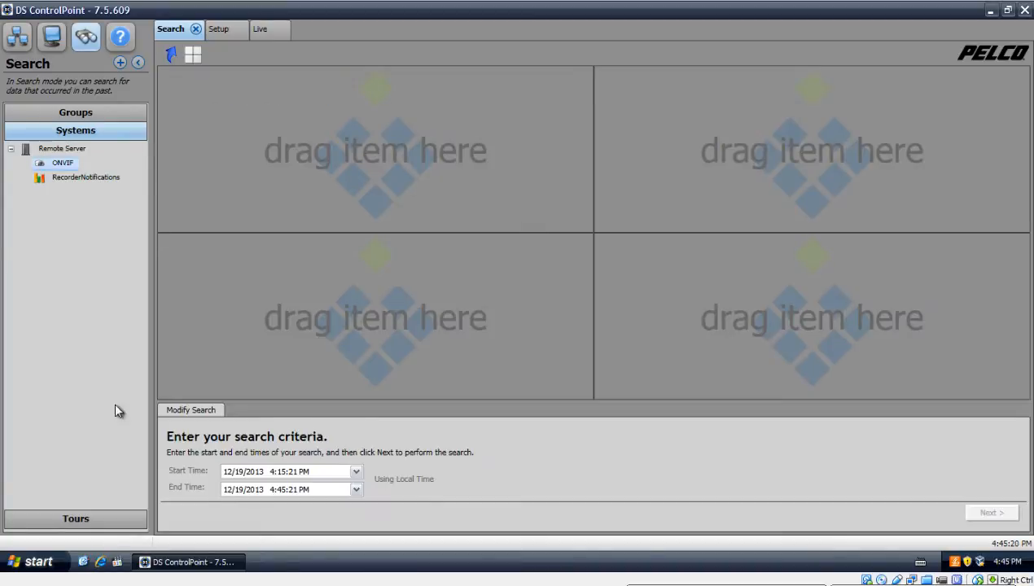
pyautogui.moveTo(707, 73)
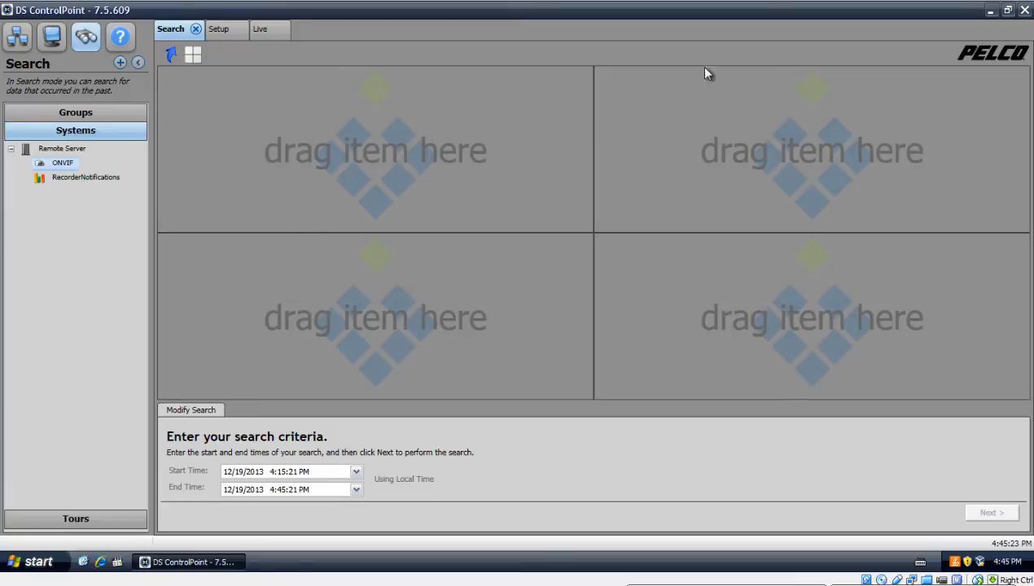
pyautogui.moveTo(468, 240)
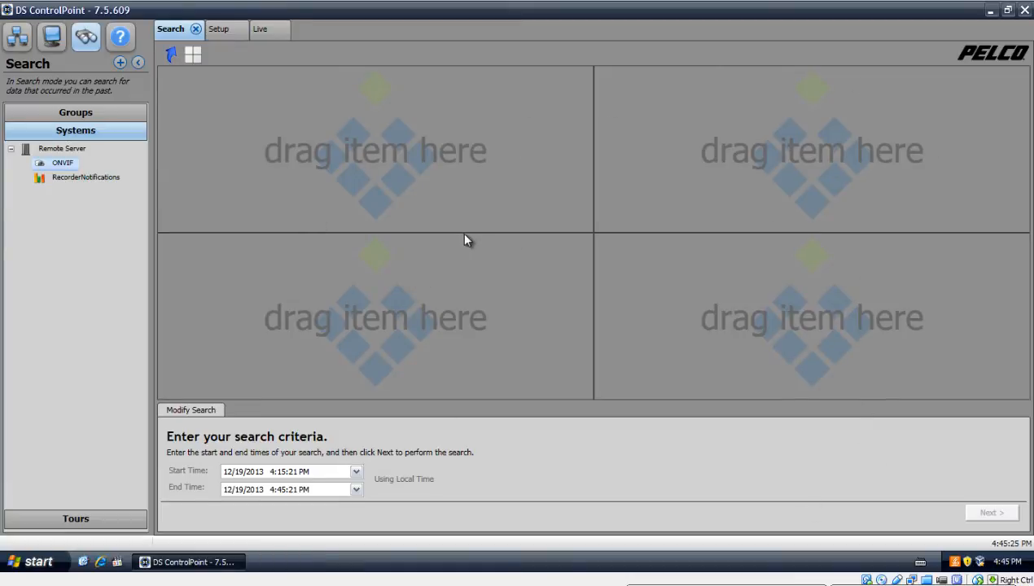
pyautogui.moveTo(546, 187)
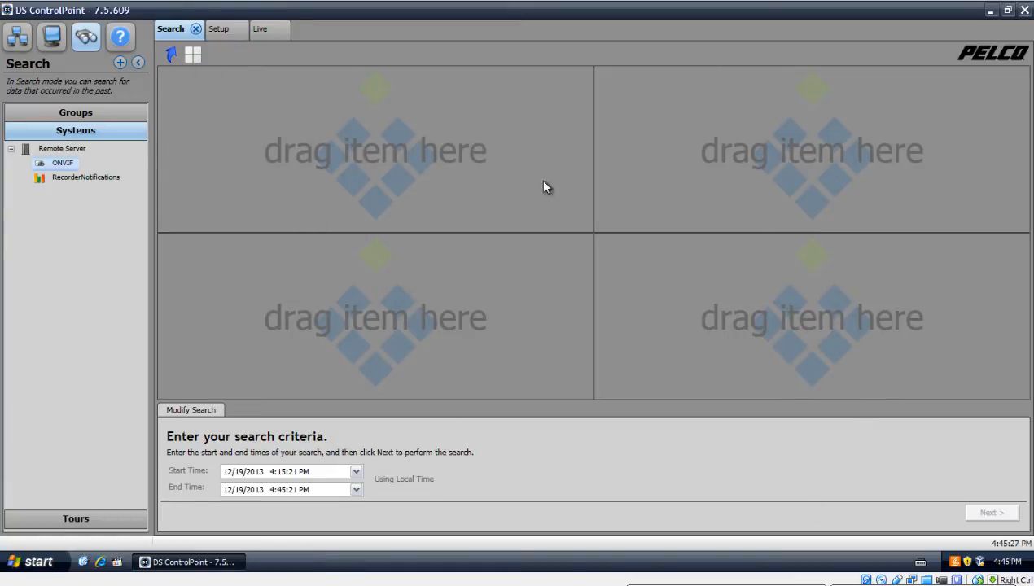
pyautogui.moveTo(536, 202)
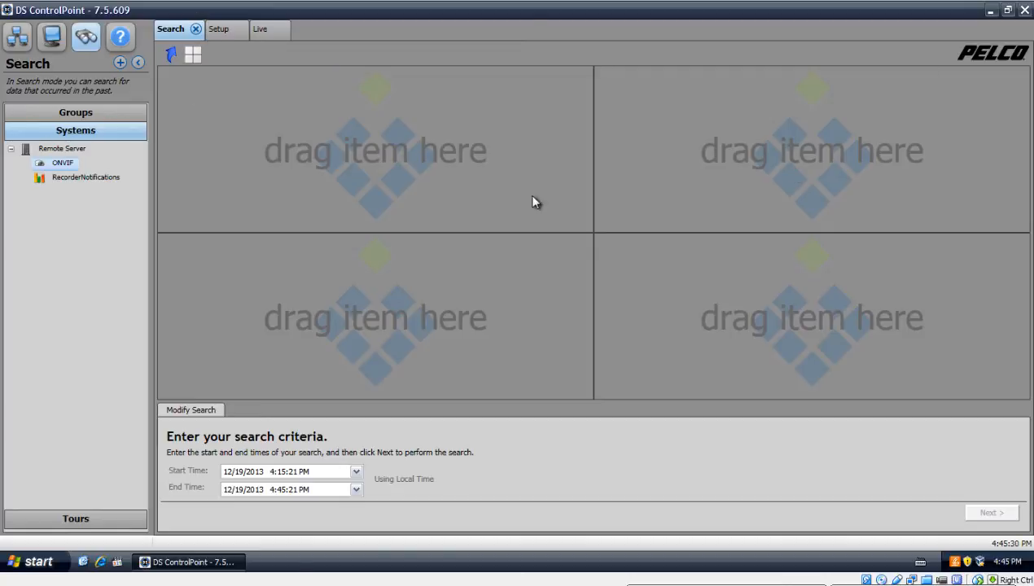
pyautogui.click(193, 54)
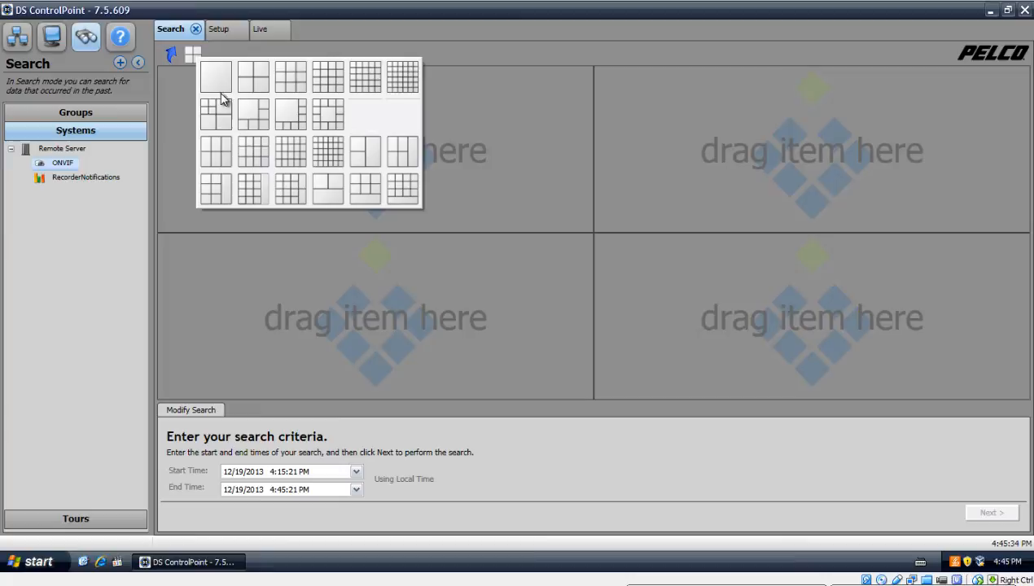
pyautogui.click(216, 76)
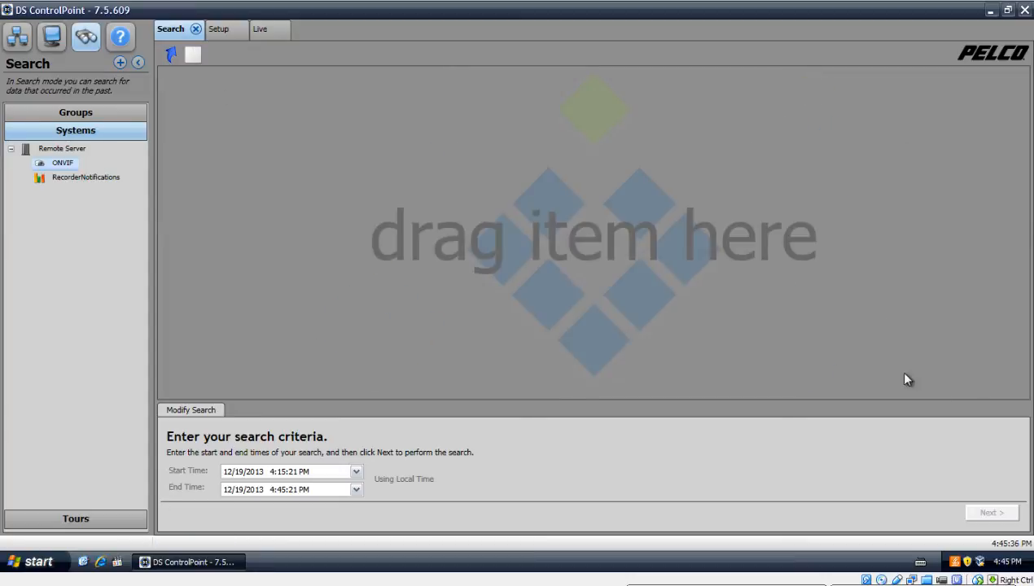
pyautogui.moveTo(263, 170)
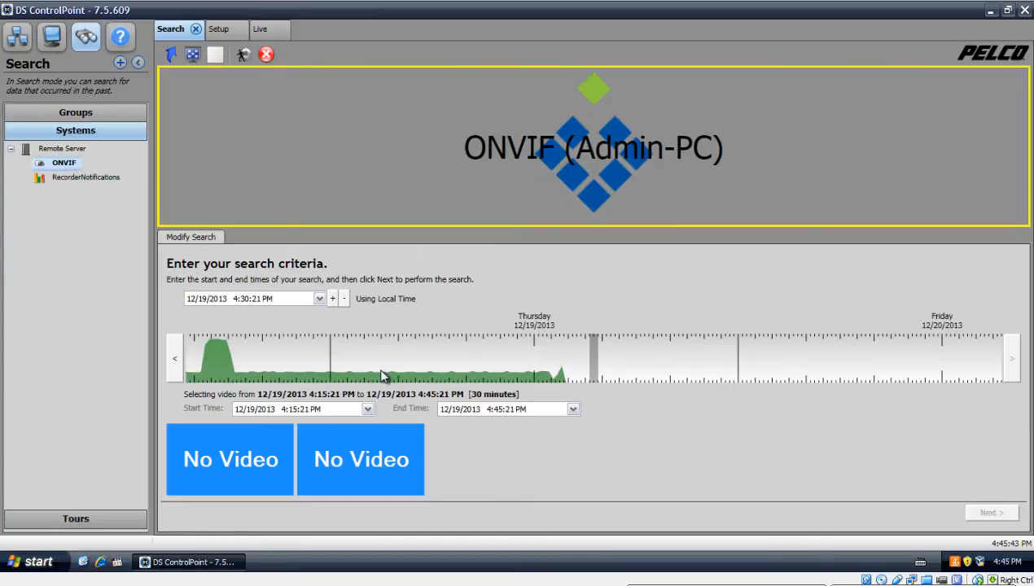
# Step: Browse the timeline back to 12/17, then forward to around 10 AM on 12/19/2013
pyautogui.click(175, 359)
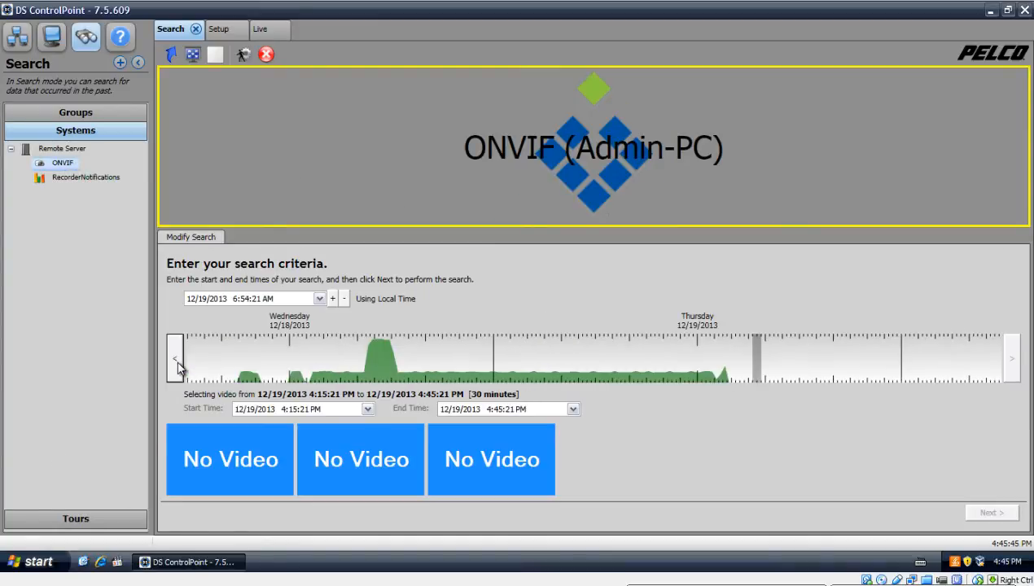
pyautogui.click(175, 358)
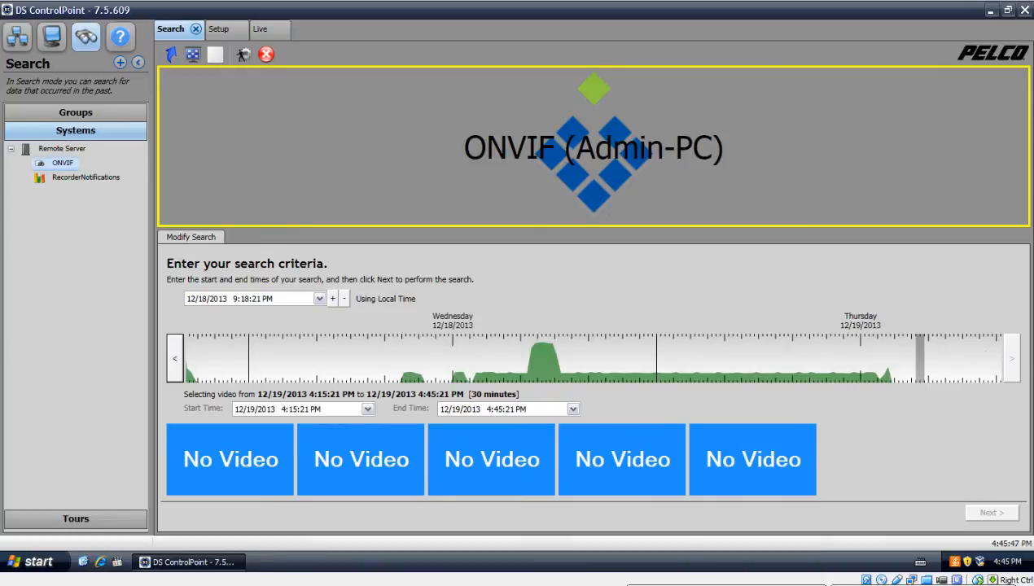
pyautogui.click(174, 358)
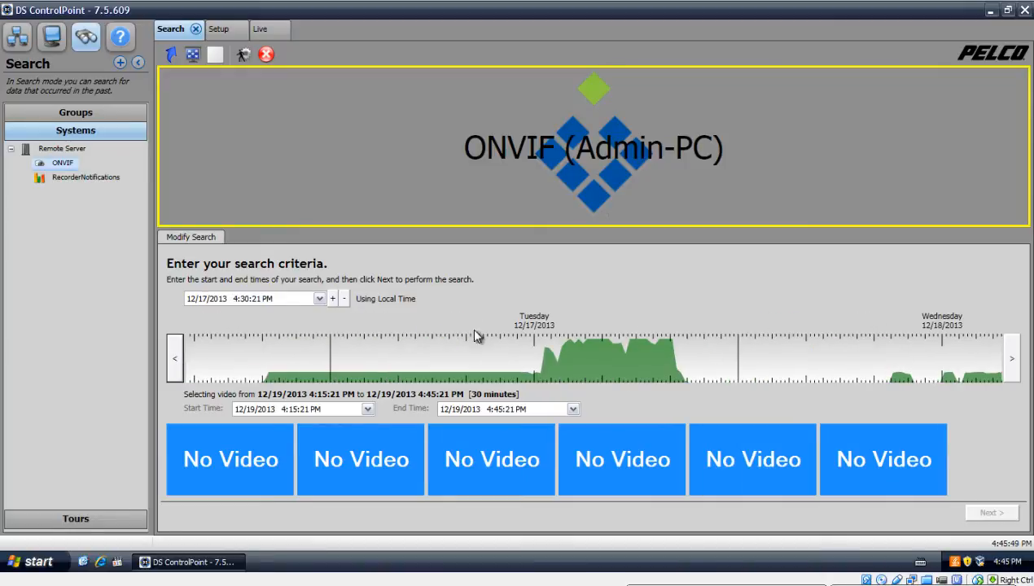
pyautogui.click(1012, 359)
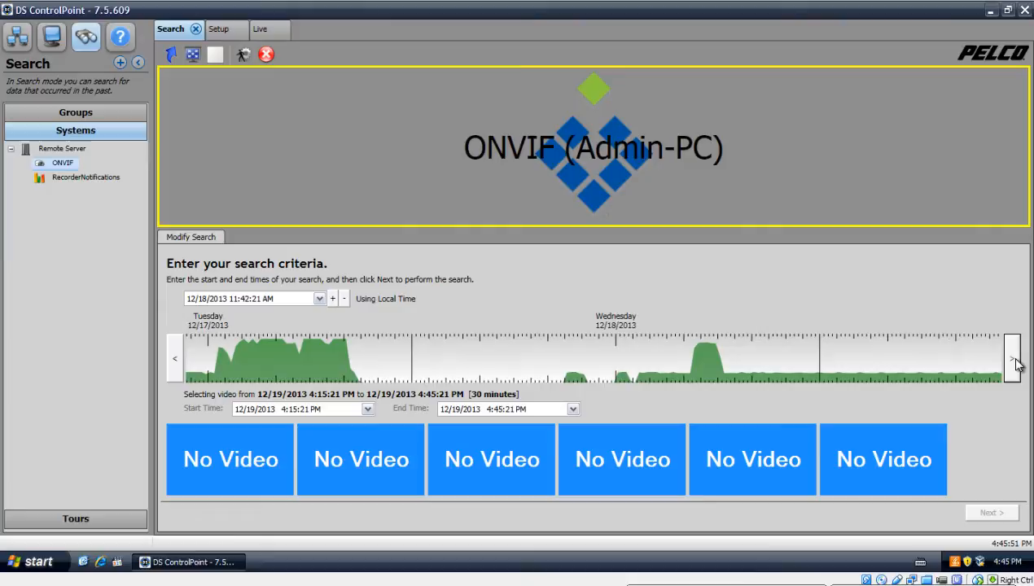
pyautogui.click(1012, 358)
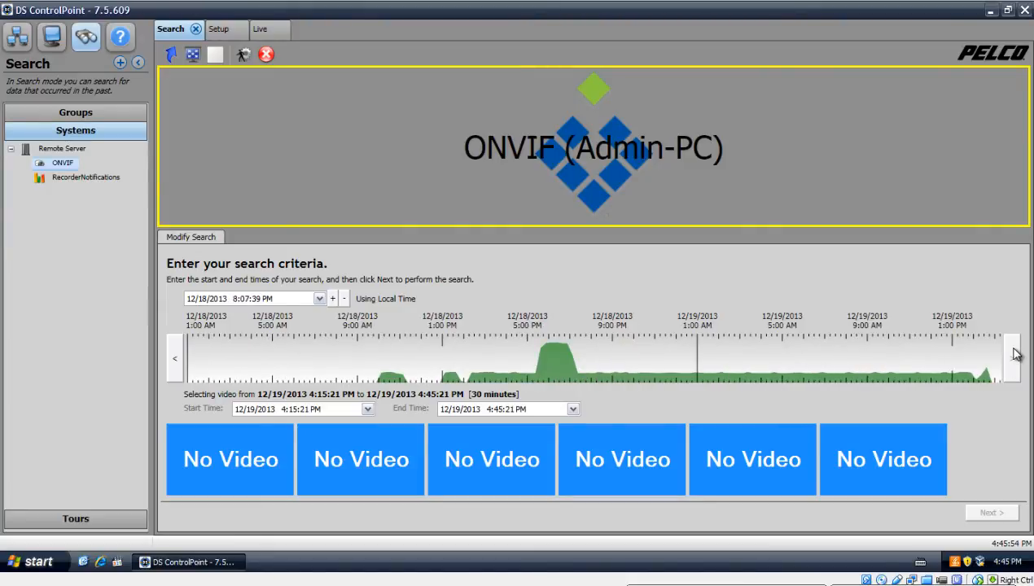
pyautogui.click(1012, 358)
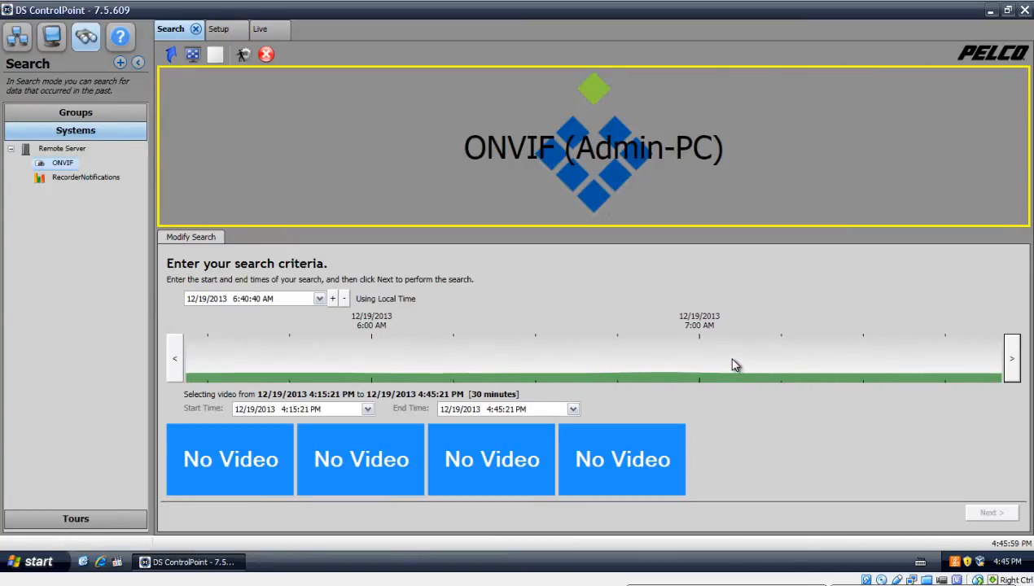
pyautogui.click(1012, 359)
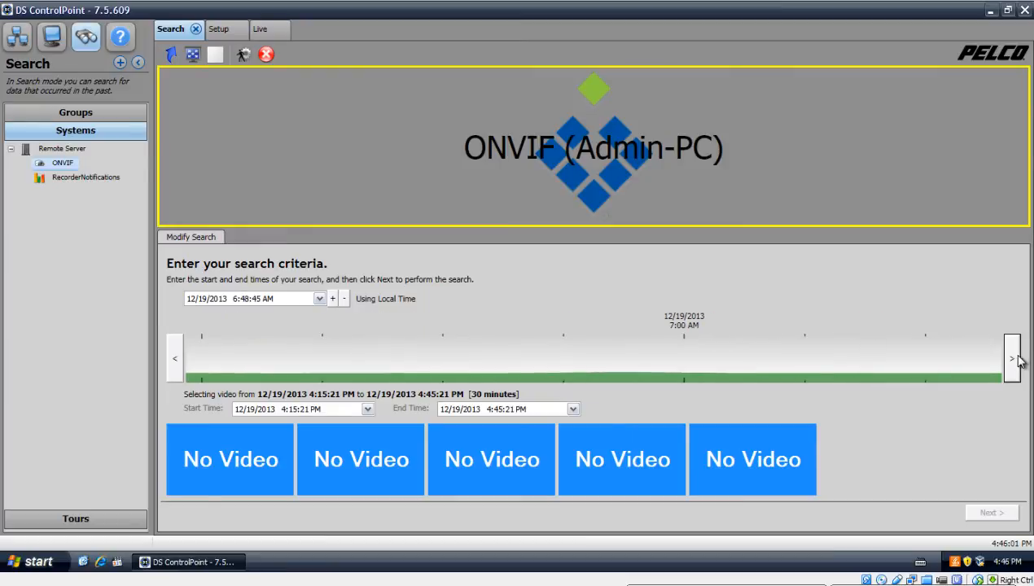
pyautogui.click(1013, 359)
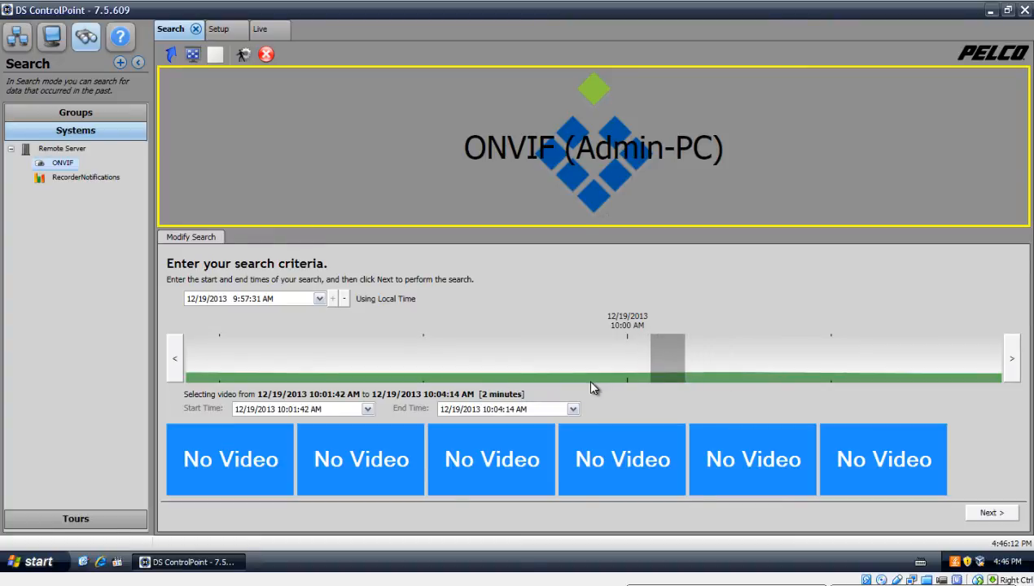
pyautogui.moveTo(665, 376)
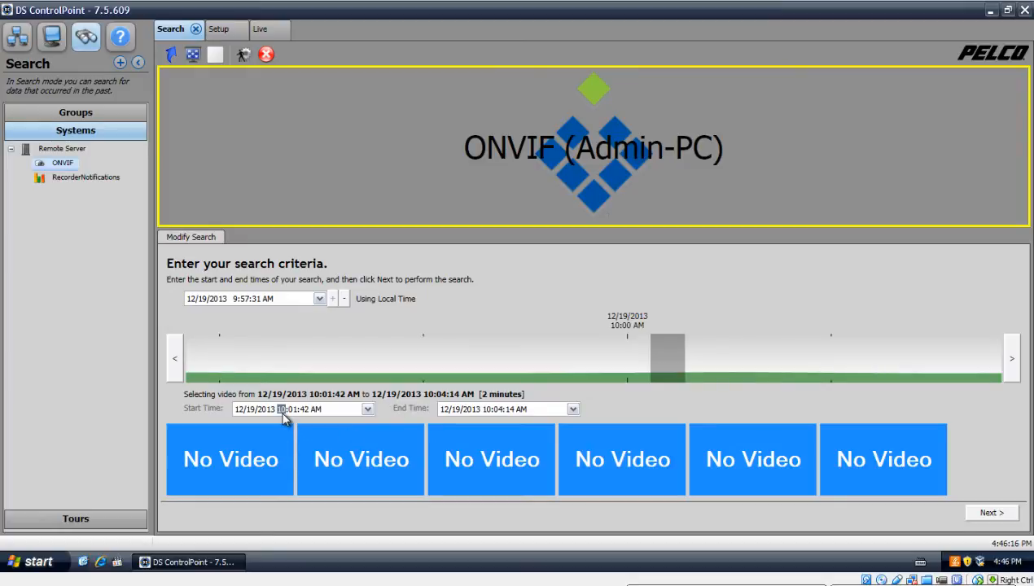
pyautogui.moveTo(297, 413)
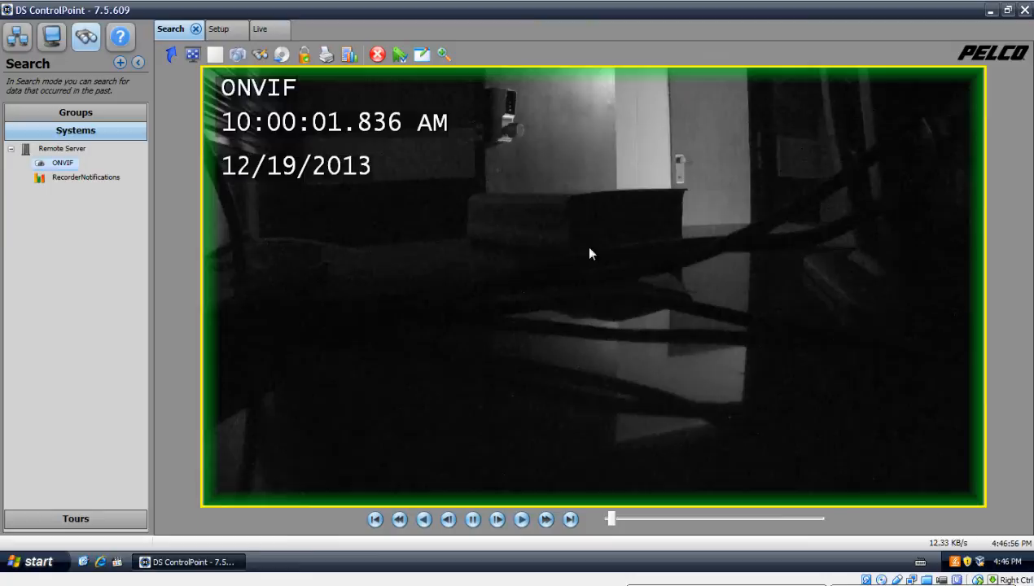
# Step: Scrub playback ahead to about 10:01:38 AM, then jump back to the clip start
pyautogui.moveTo(611, 518); pyautogui.dragTo(635, 519)
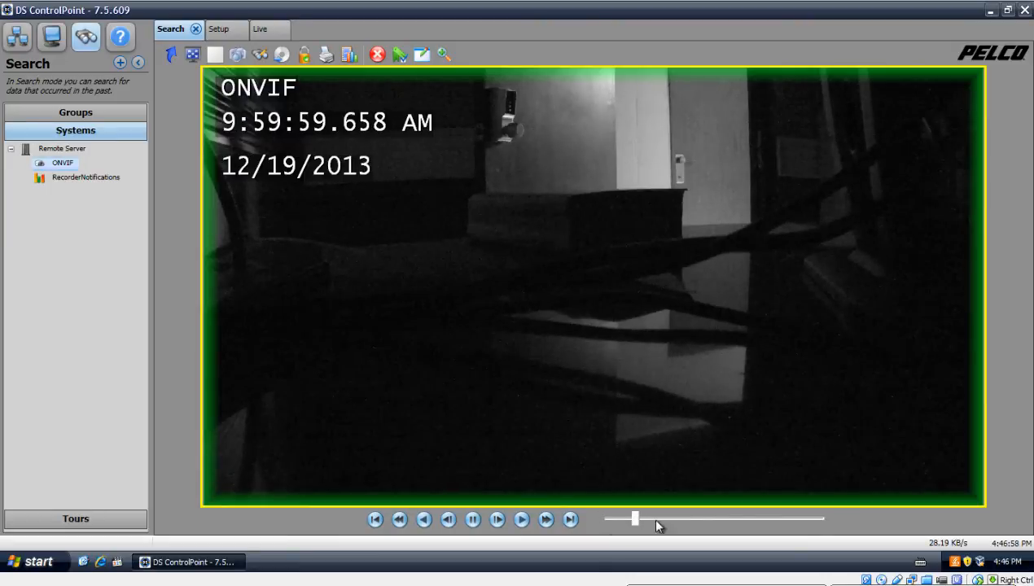
pyautogui.moveTo(635, 519); pyautogui.dragTo(781, 519)
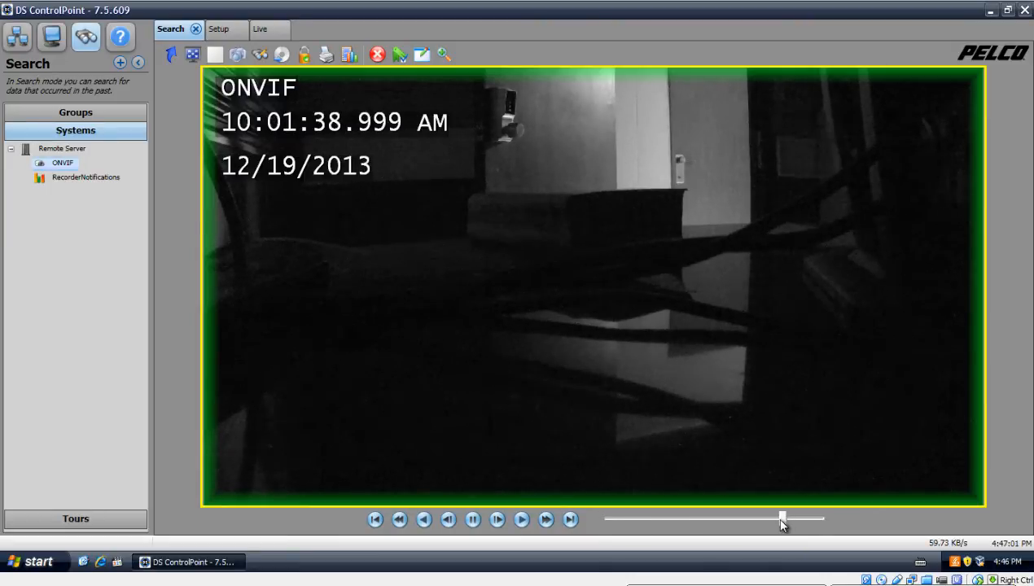
pyautogui.click(546, 519)
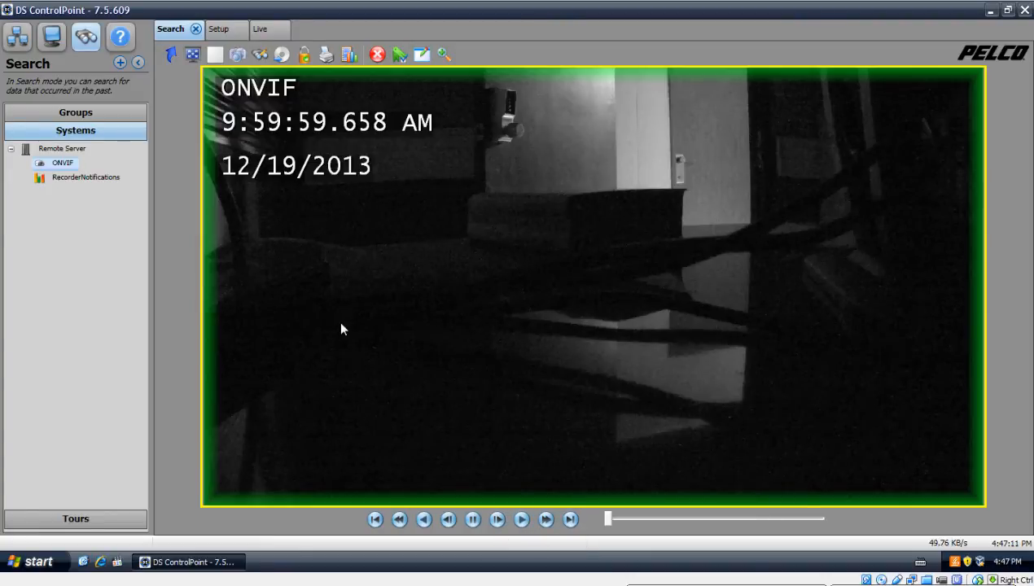
pyautogui.moveTo(259, 54)
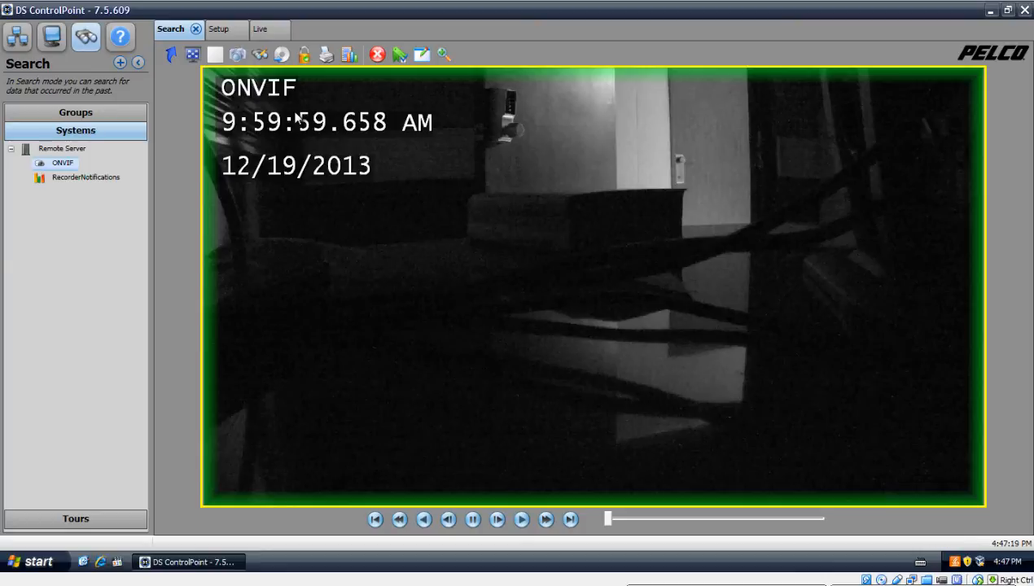
pyautogui.moveTo(281, 55)
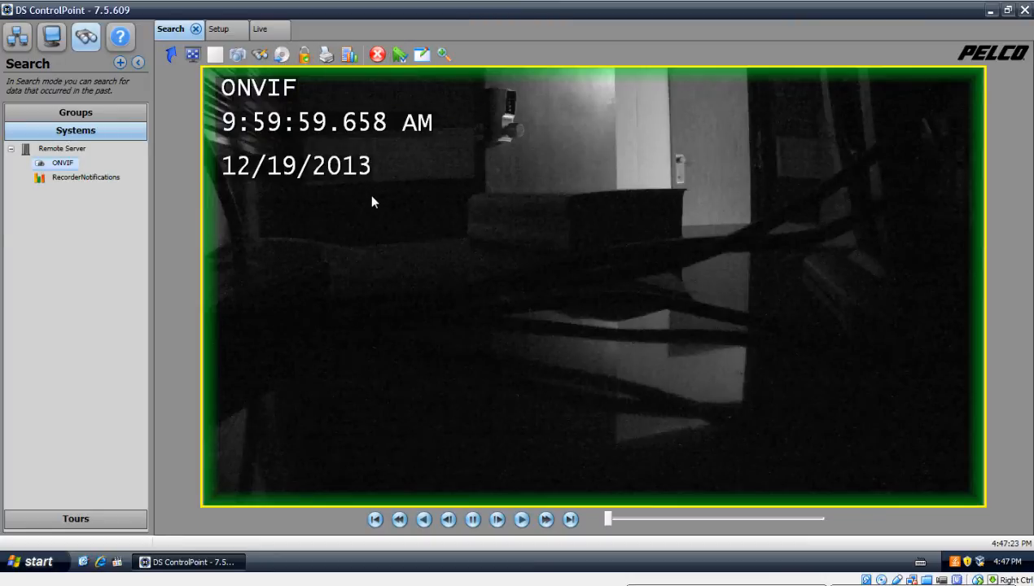
pyautogui.moveTo(325, 54)
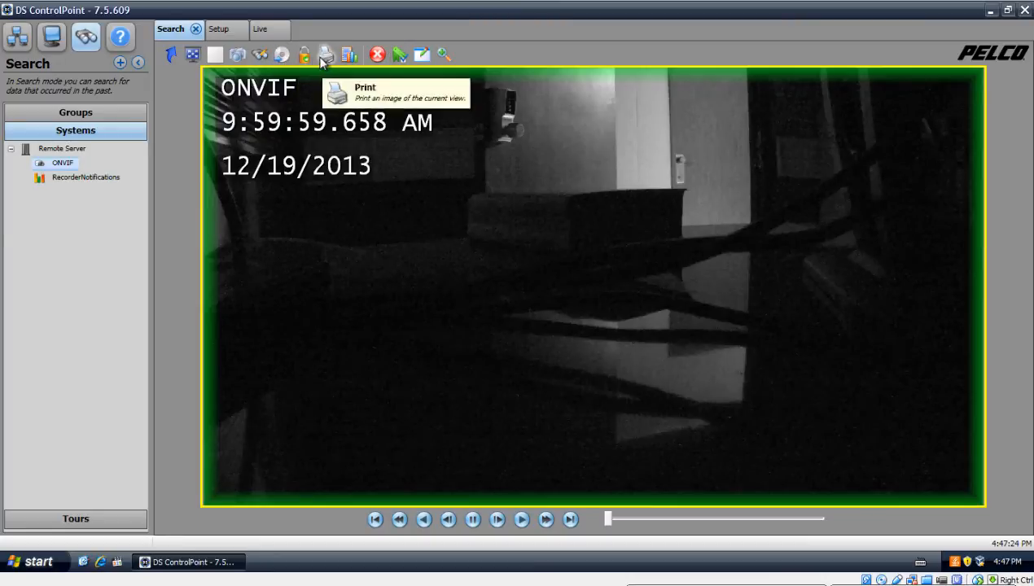
pyautogui.moveTo(237, 55)
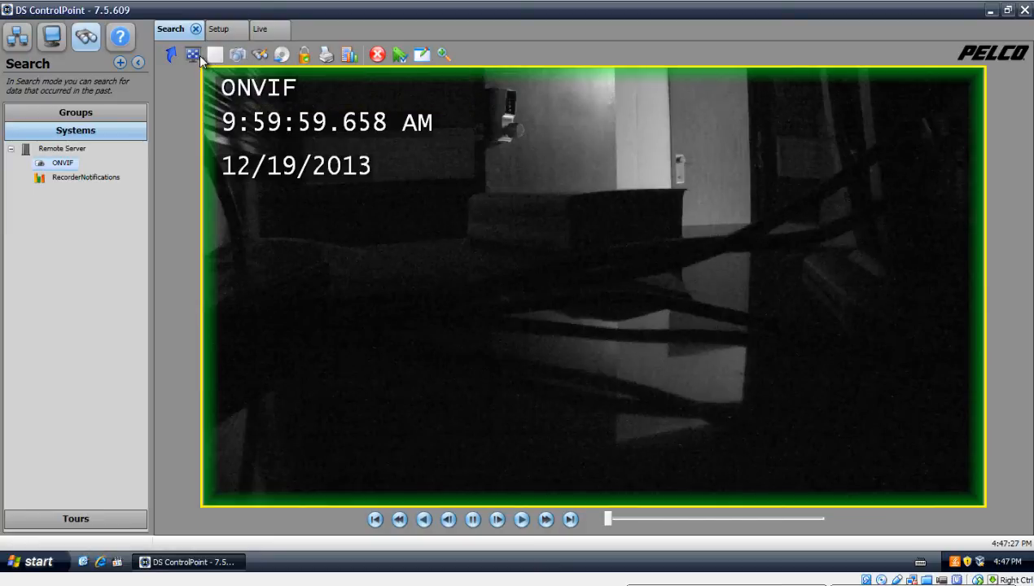
pyautogui.moveTo(422, 54)
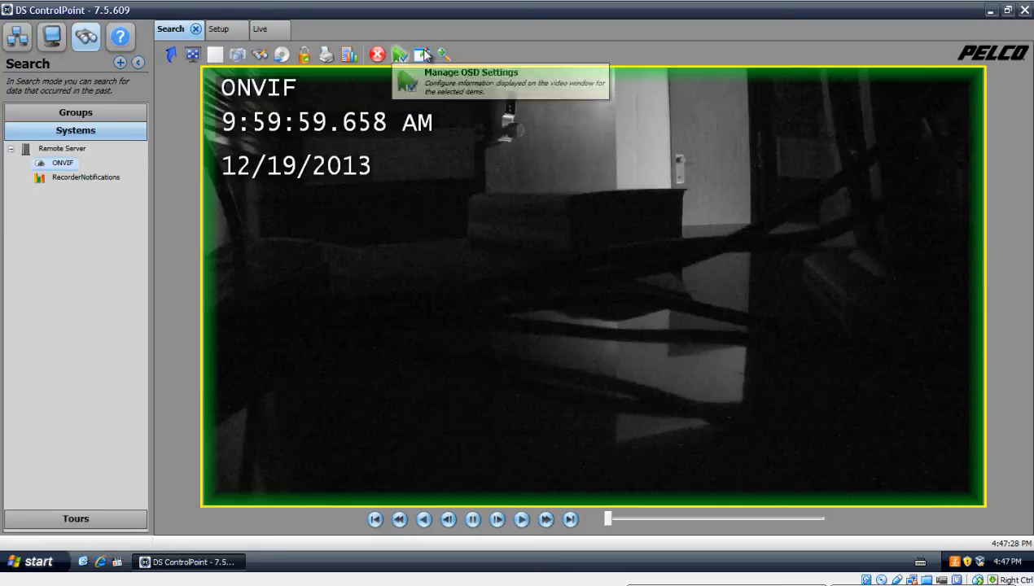
pyautogui.moveTo(422, 55)
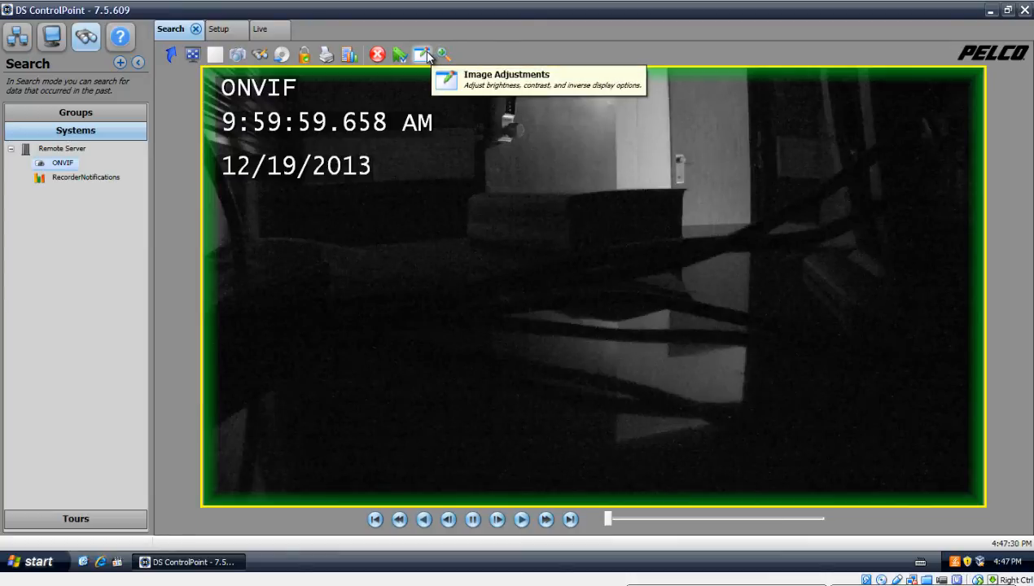
pyautogui.moveTo(377, 69)
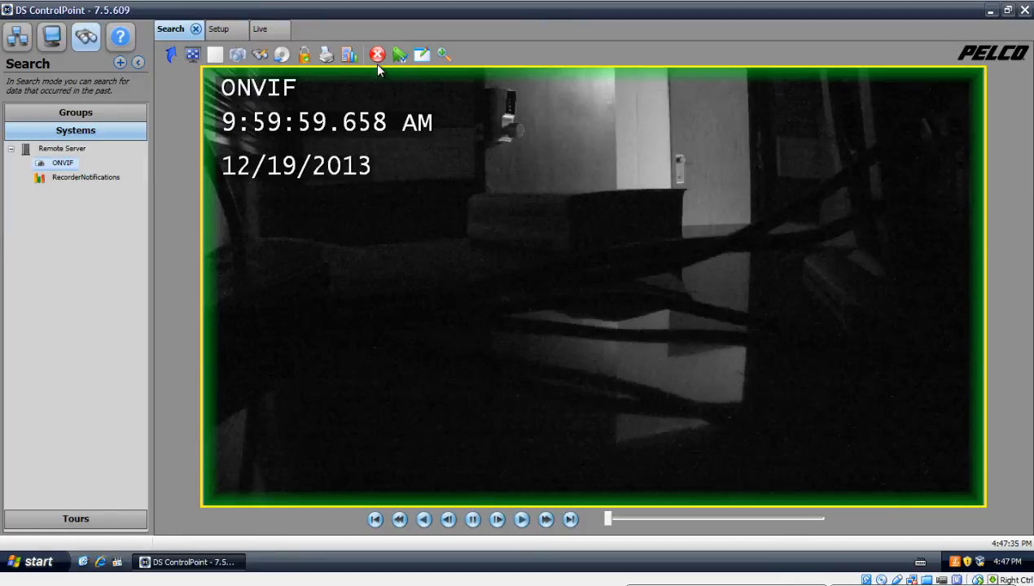
pyautogui.moveTo(281, 54)
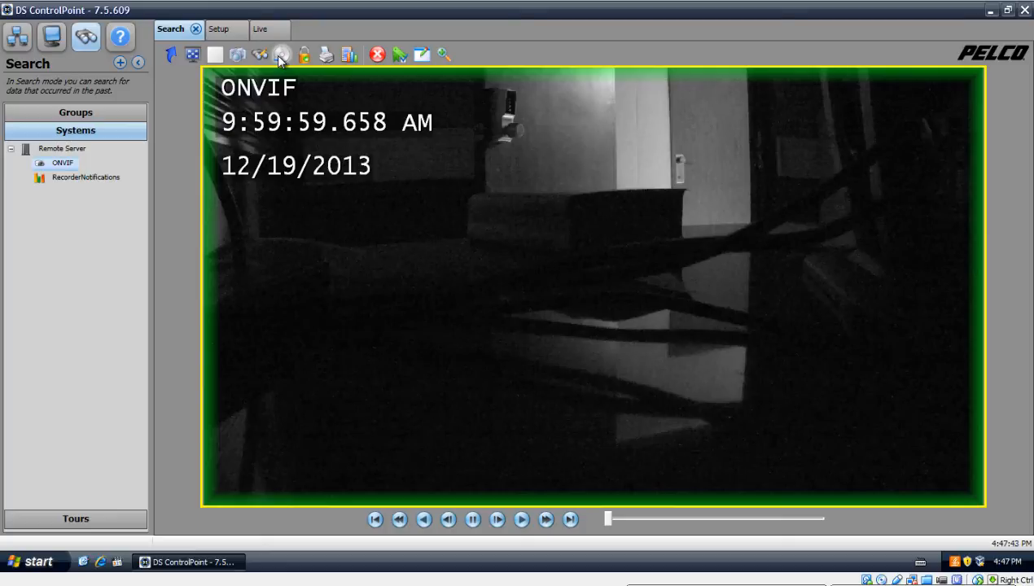
# Step: Start a Video export of the clip and continue to the format page
pyautogui.click(281, 54)
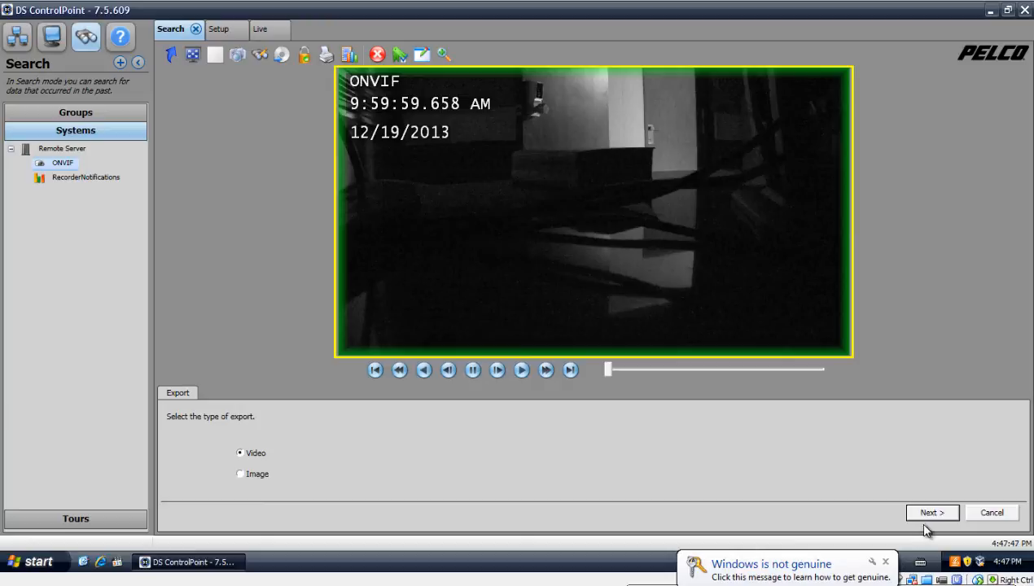
pyautogui.click(932, 512)
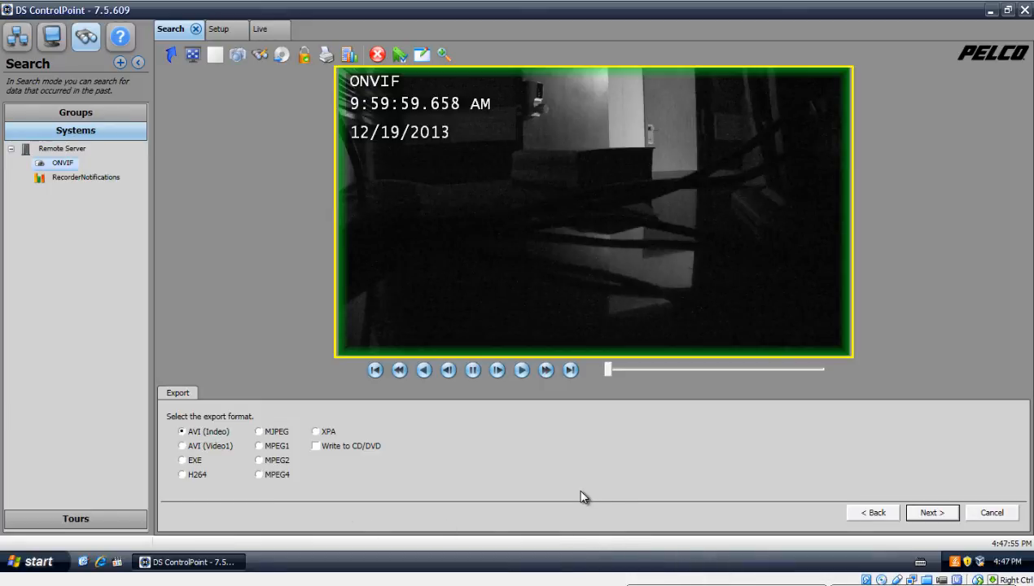
pyautogui.moveTo(558, 500)
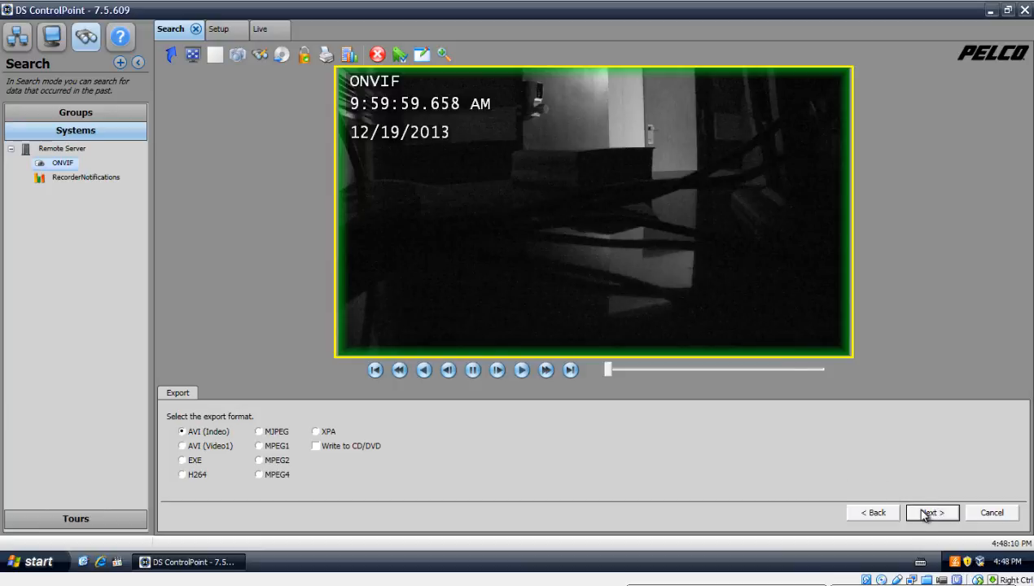
# Step: Keep AVI (Indeo) and save the export as 'test video.avi' on Downloads (E:)
pyautogui.click(931, 512)
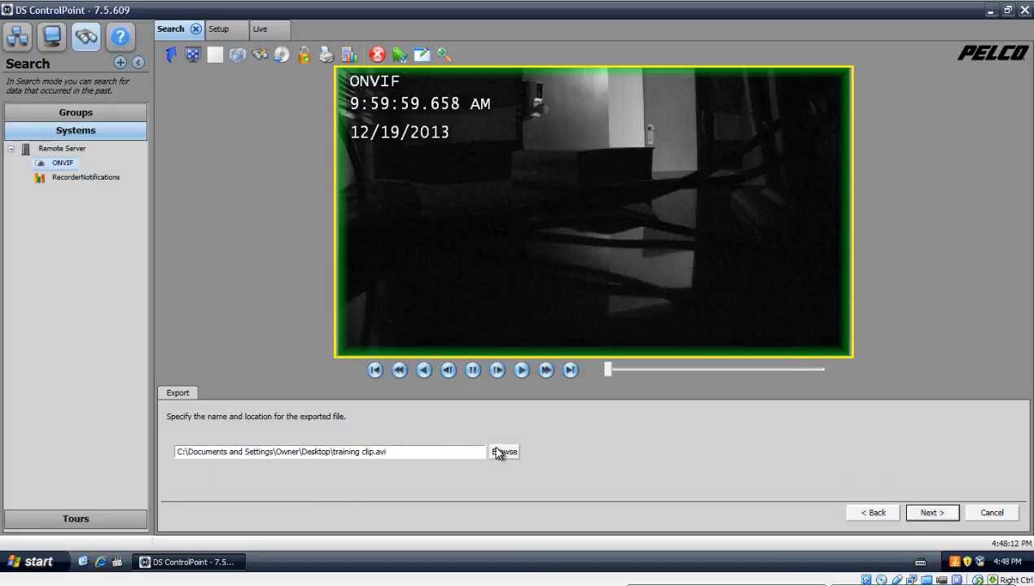
pyautogui.click(504, 451)
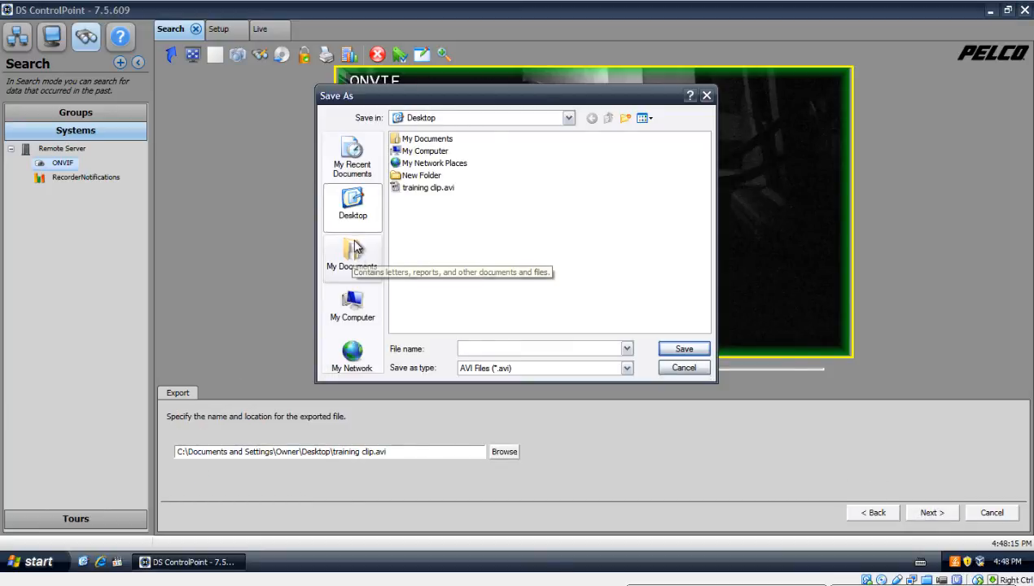
pyautogui.click(351, 257)
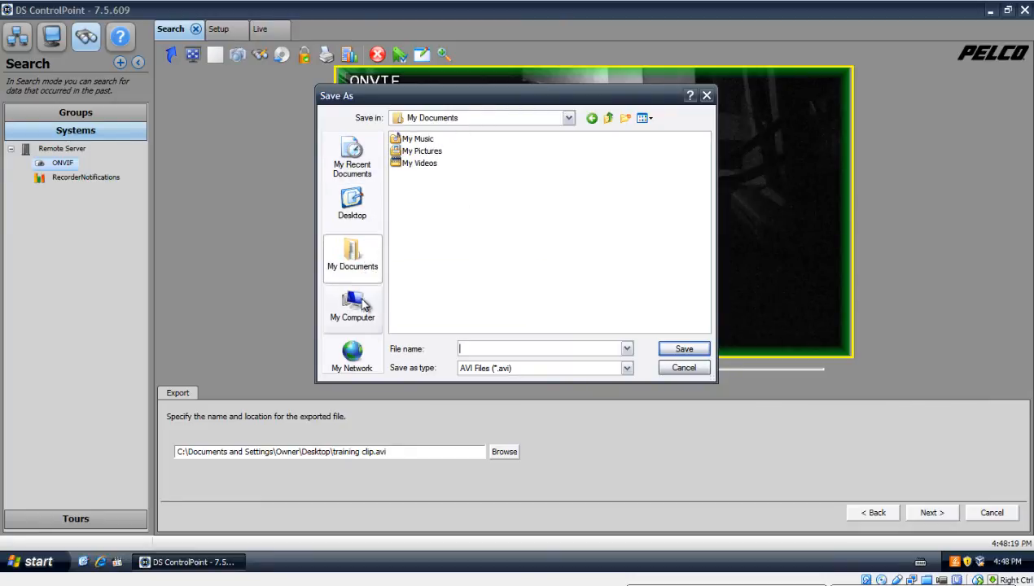
pyautogui.click(352, 308)
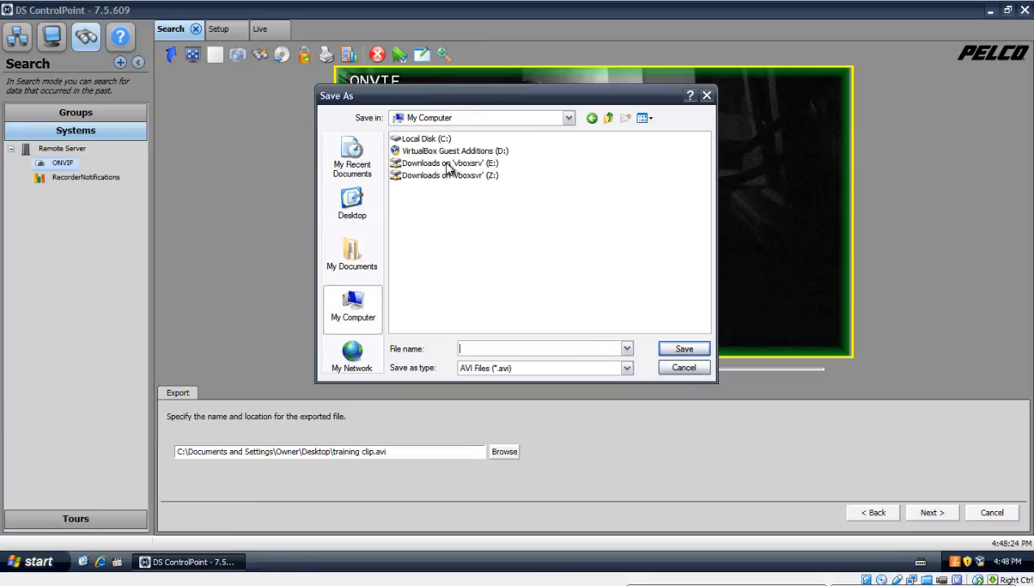
pyautogui.doubleClick(448, 163)
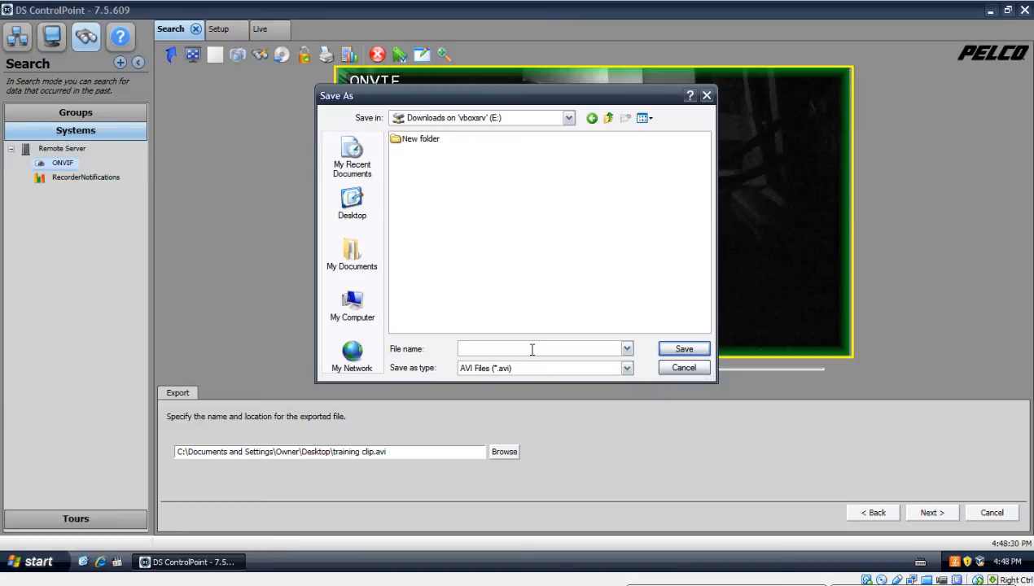
pyautogui.write('test video')
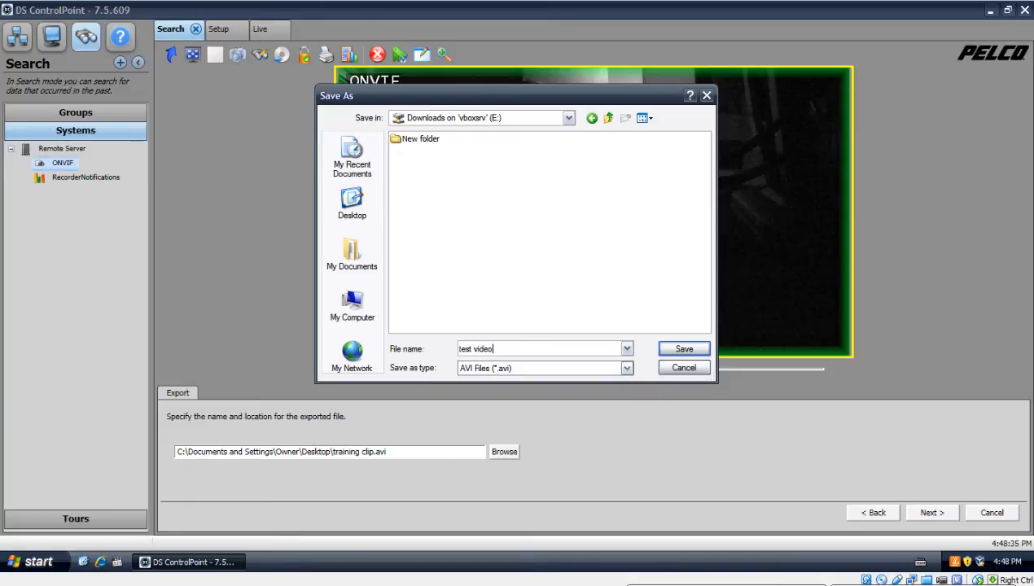
pyautogui.click(683, 349)
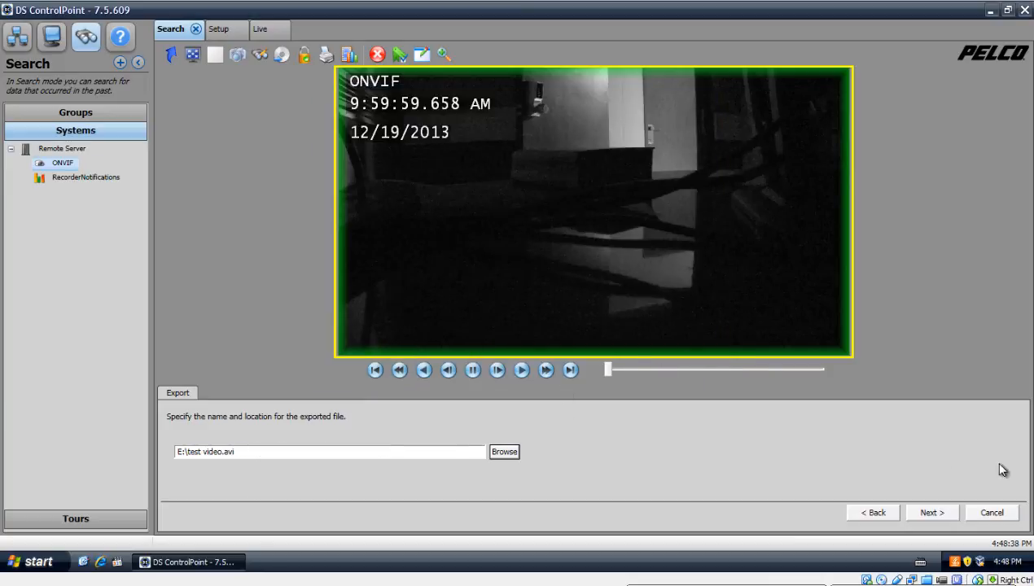
# Step: Export the ONVIF stream from the clip start to 10:01:58 AM and start exporting
pyautogui.click(932, 512)
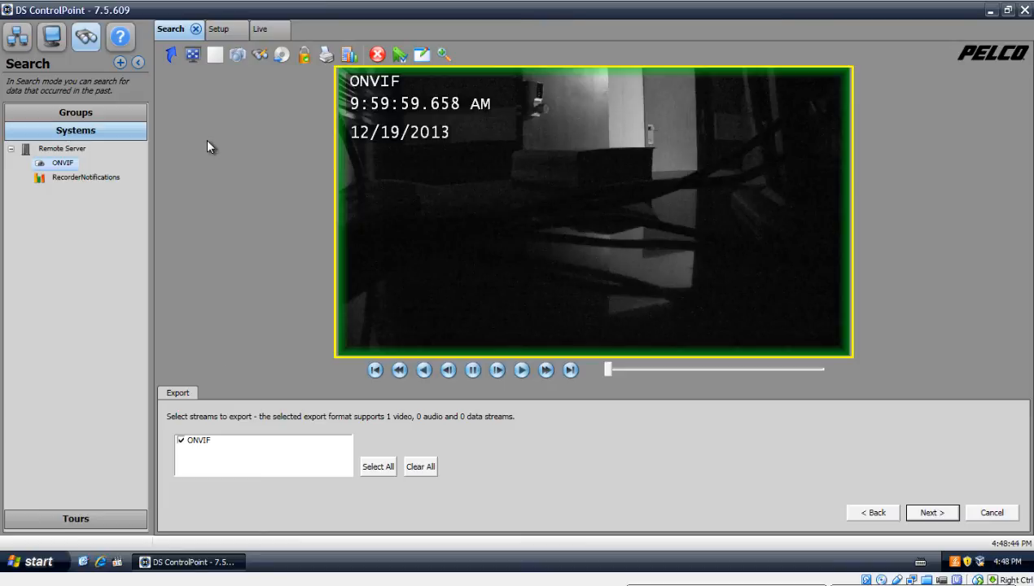
pyautogui.moveTo(208, 137)
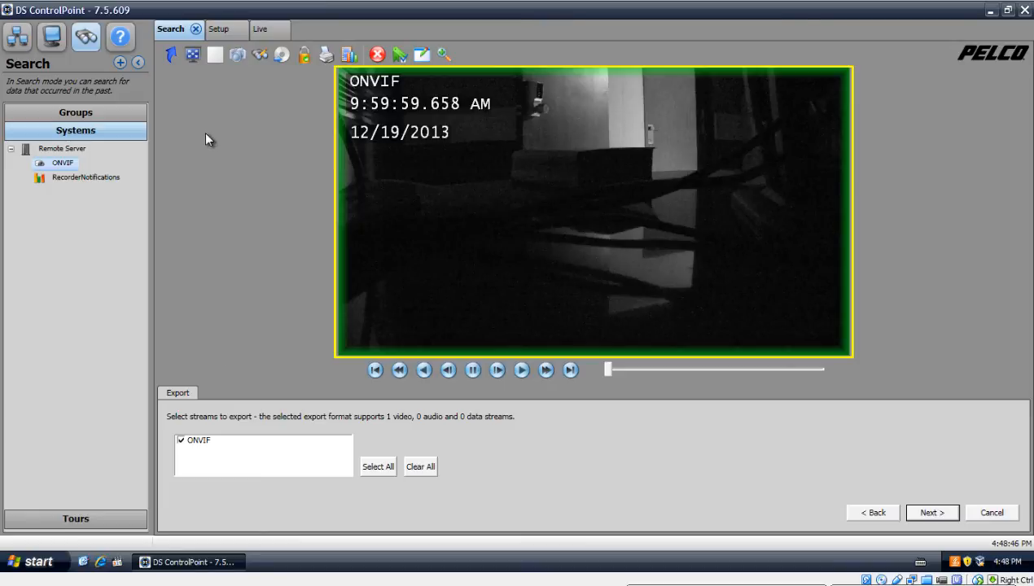
pyautogui.moveTo(385, 227)
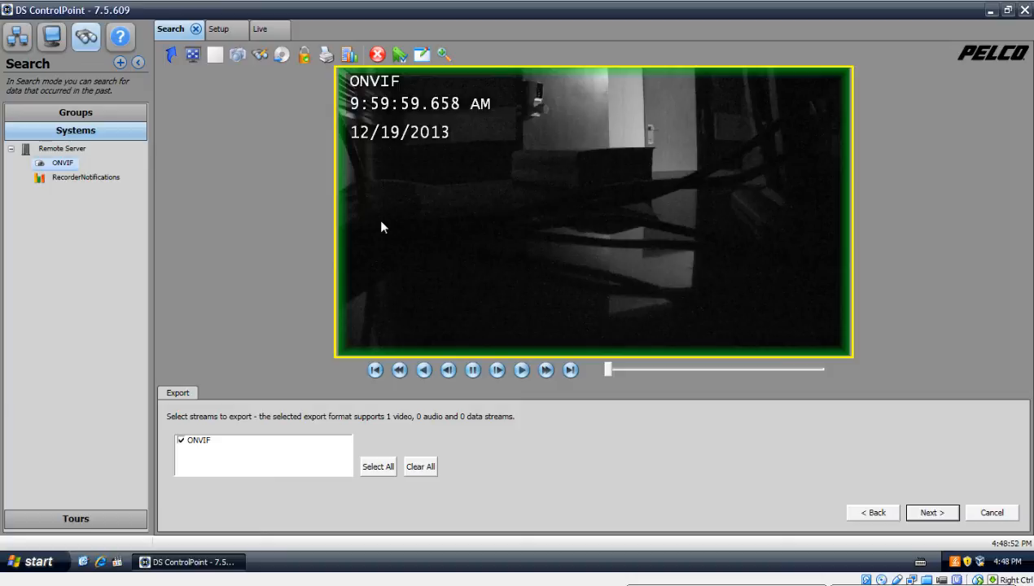
pyautogui.moveTo(171, 458)
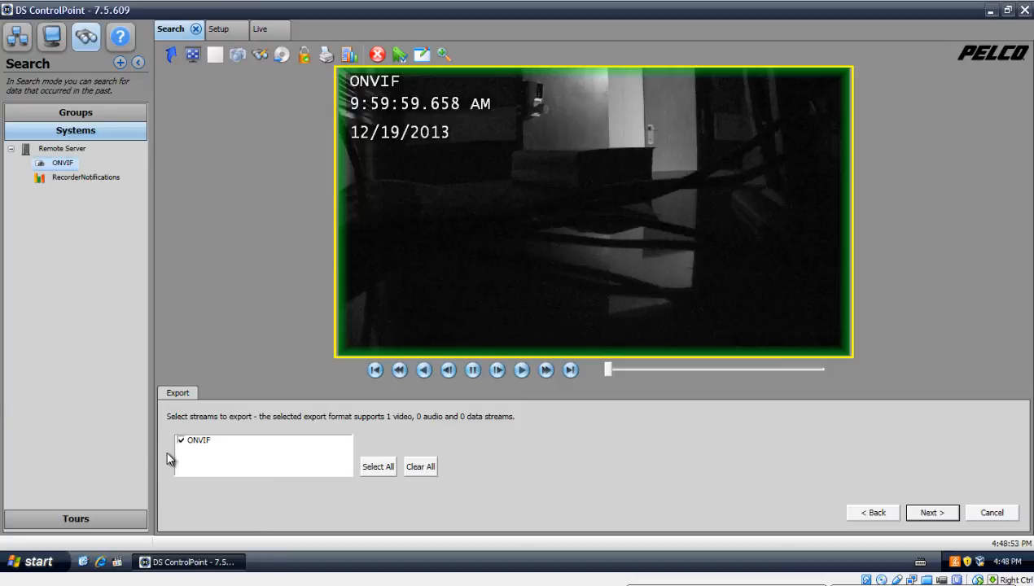
pyautogui.moveTo(246, 466)
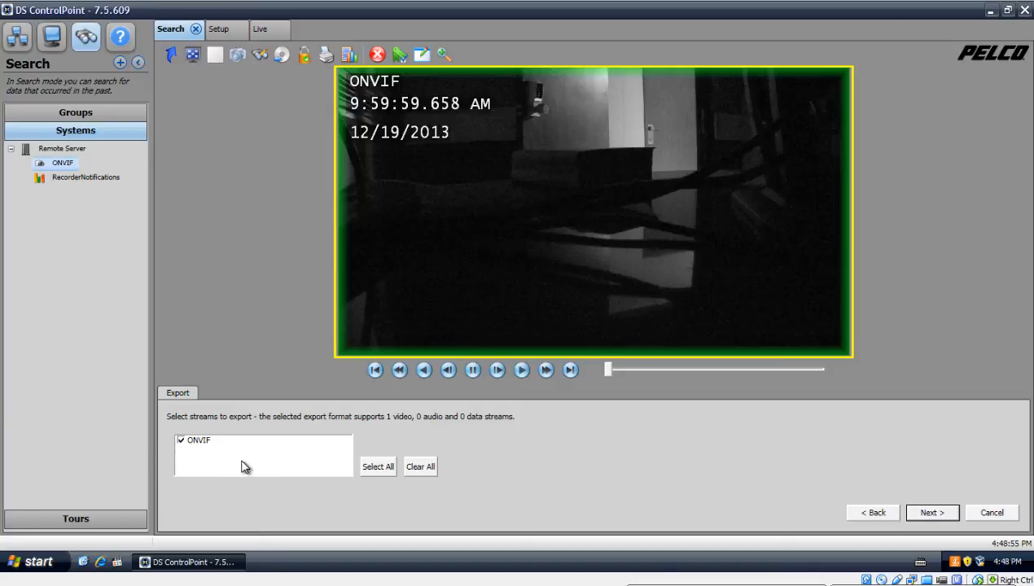
pyautogui.moveTo(187, 417)
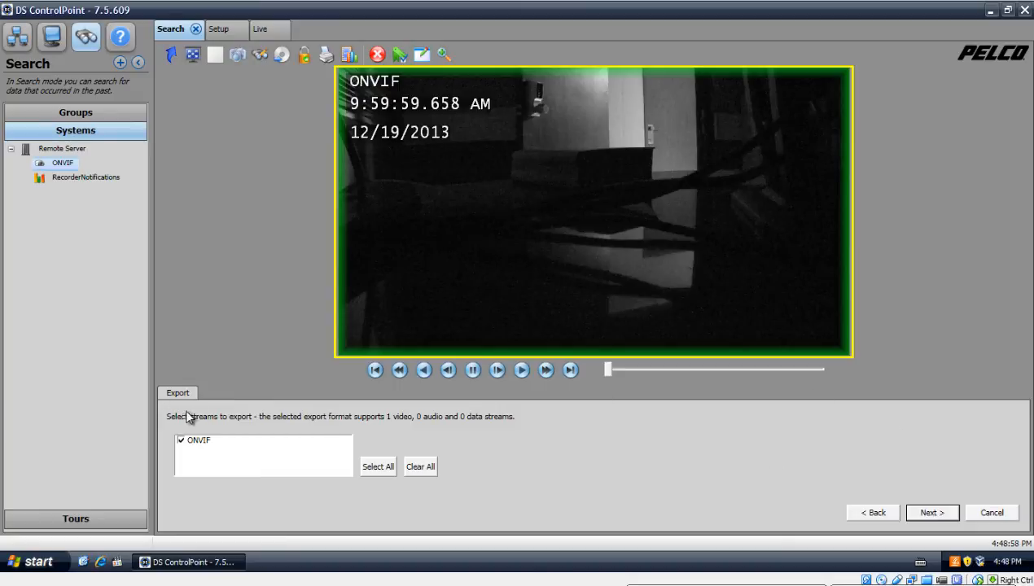
pyautogui.moveTo(851, 513)
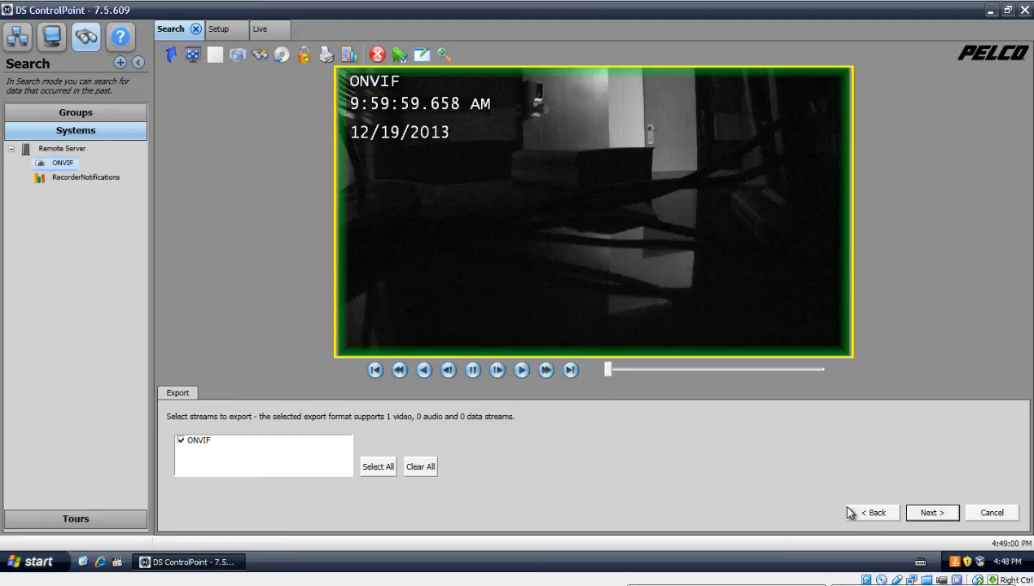
pyautogui.click(932, 512)
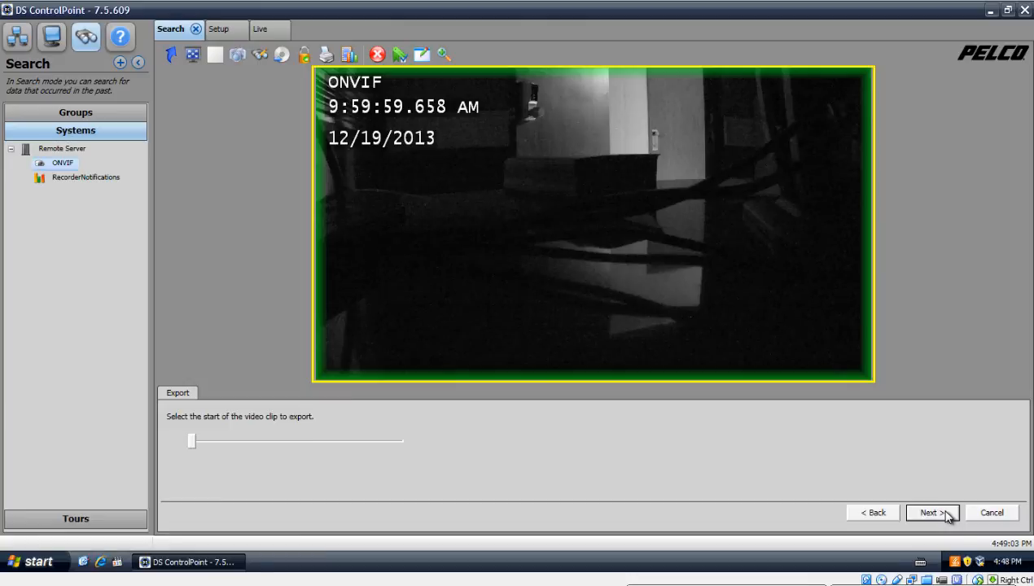
pyautogui.click(931, 512)
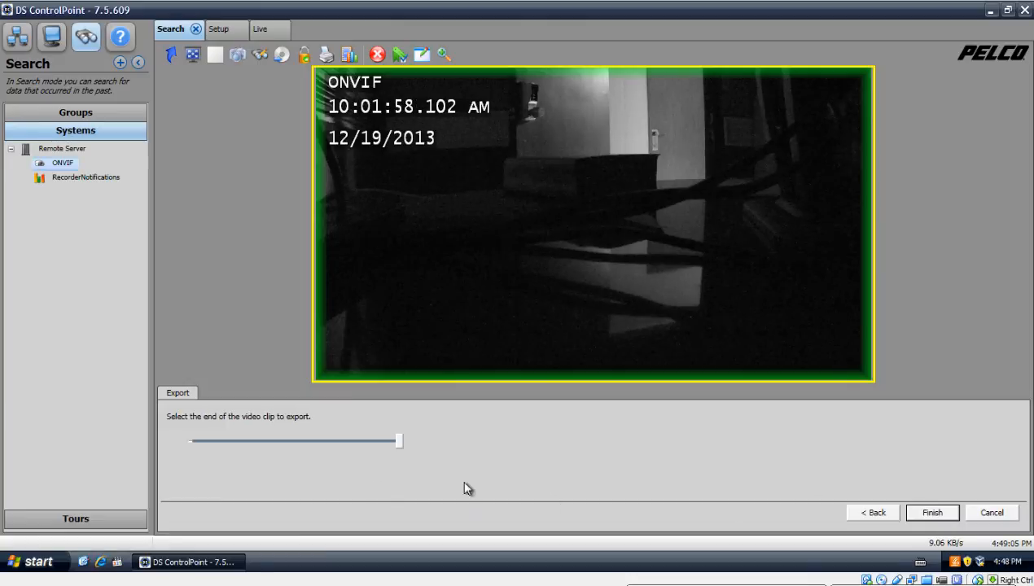
pyautogui.click(932, 512)
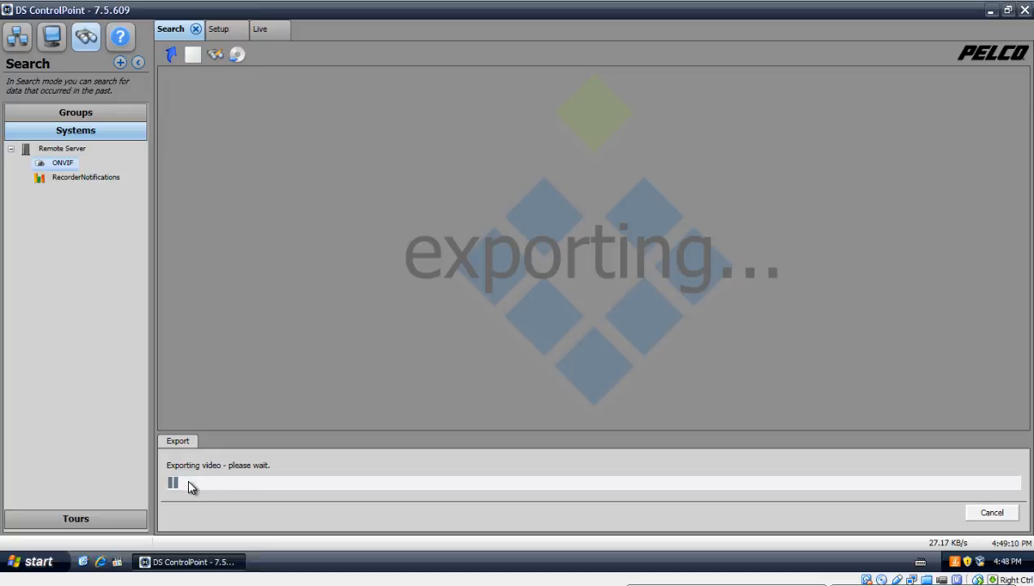
pyautogui.moveTo(342, 491)
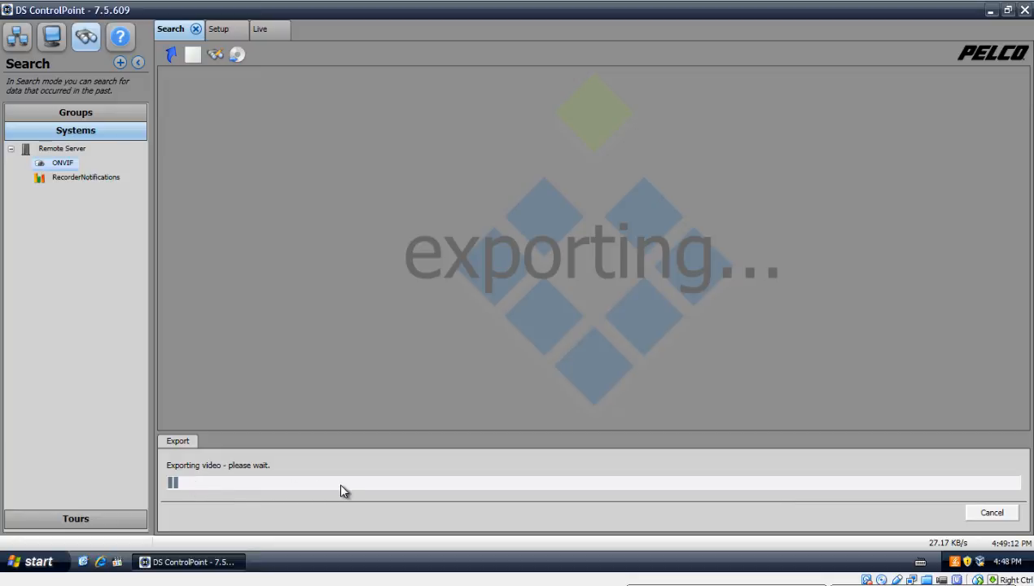
pyautogui.moveTo(328, 494)
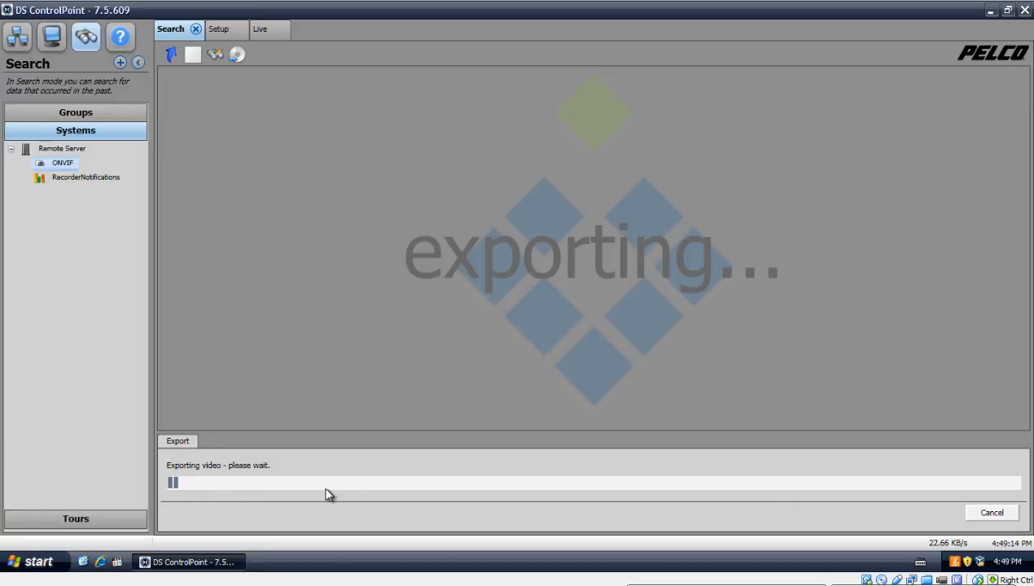
pyautogui.moveTo(304, 499)
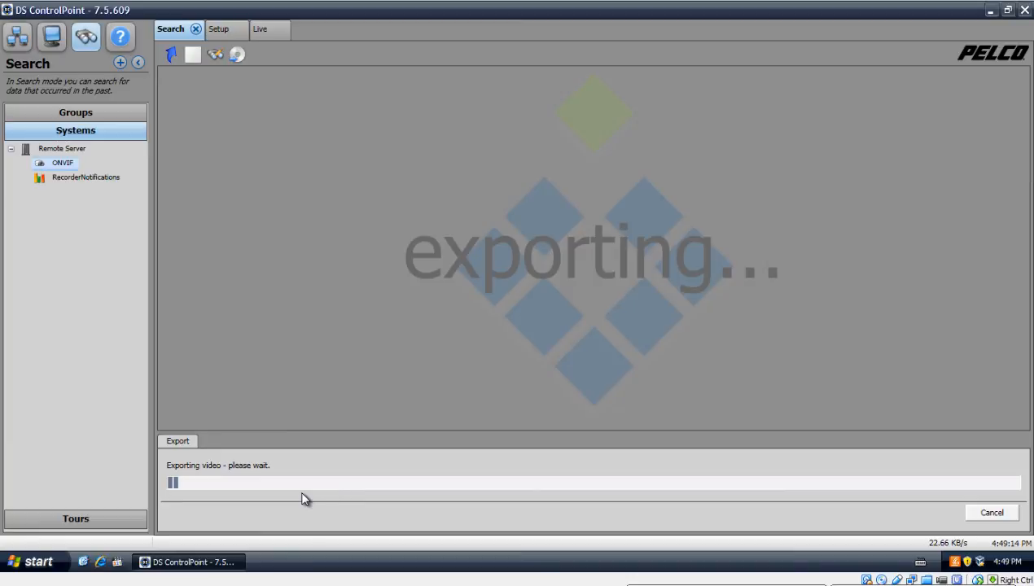